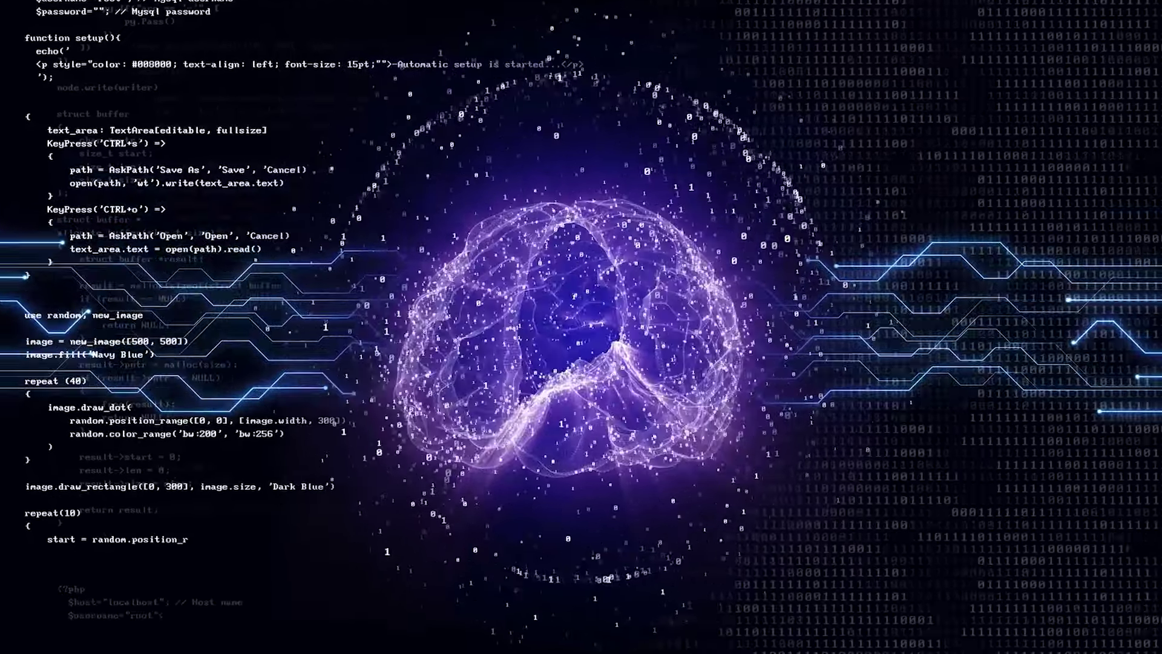
scroll("down", 3)
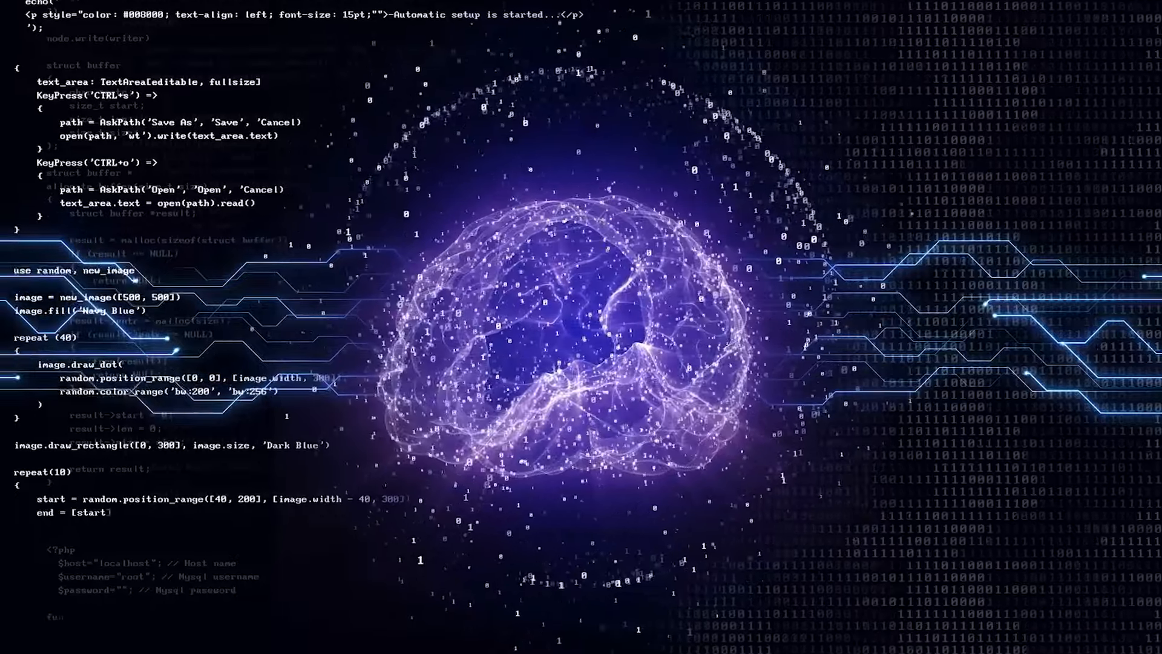